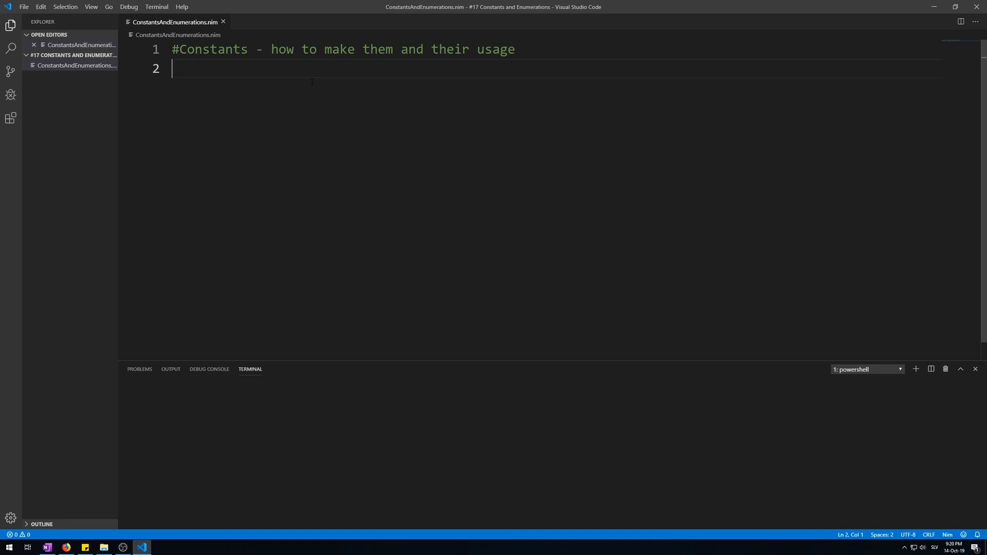
Declare `const pi = 3.14` on line 2, highlighting the const keyword and the 3.14 value.
text(const)
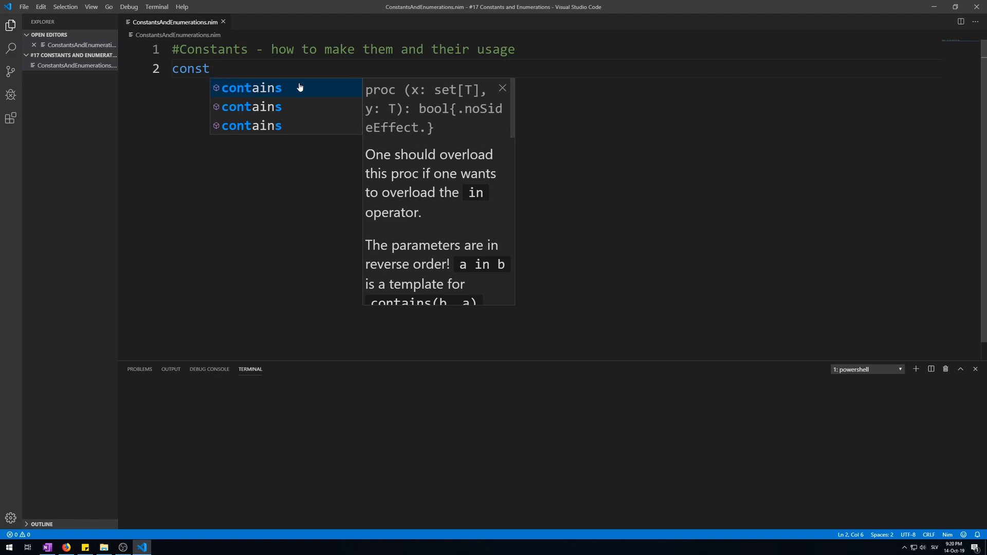
text(pi =)
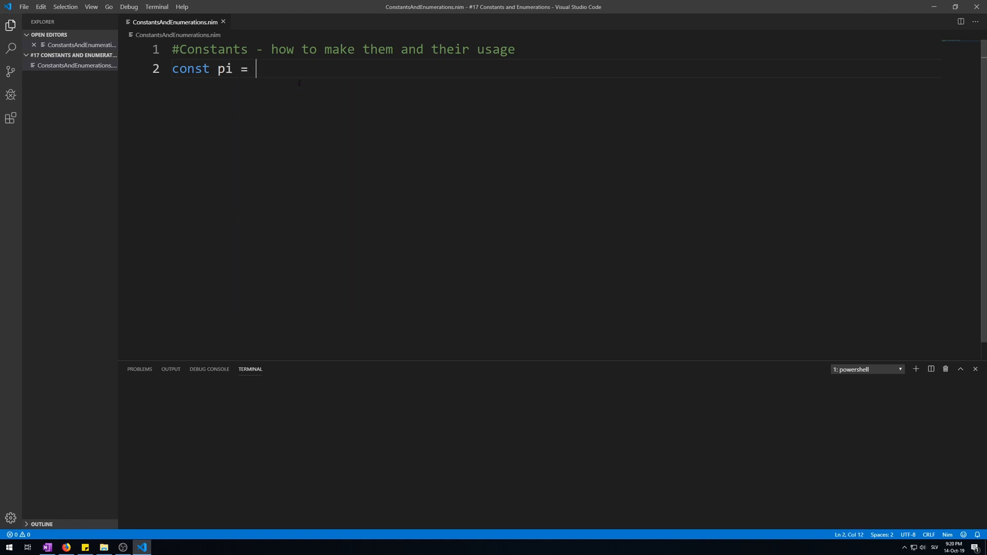
text(3.14)
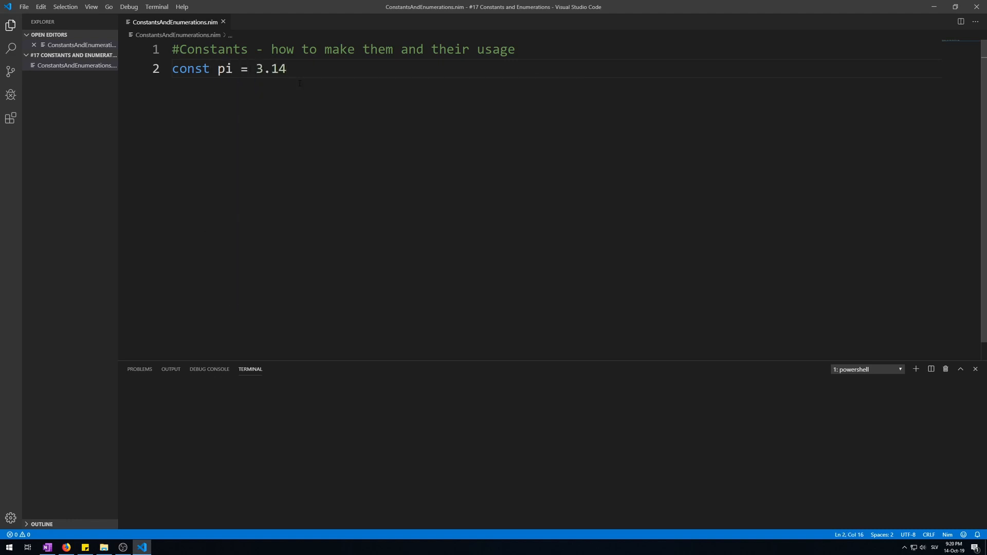
double_click(189, 68)
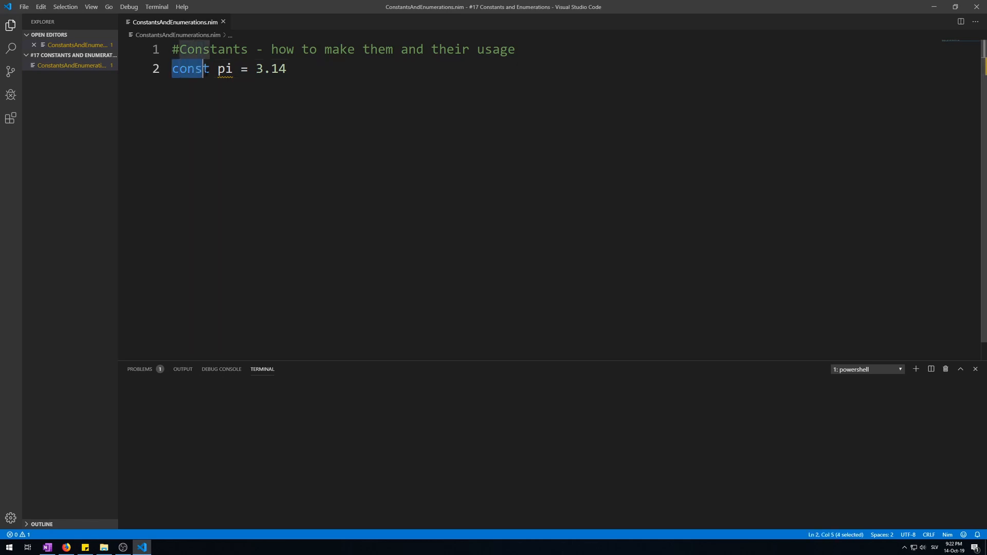
double_click(225, 69)
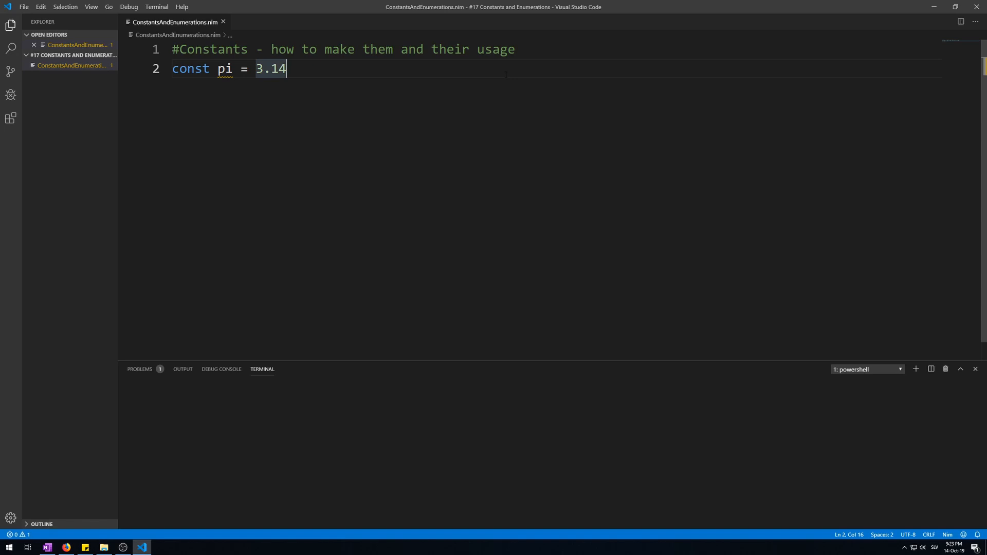
key(Enter)
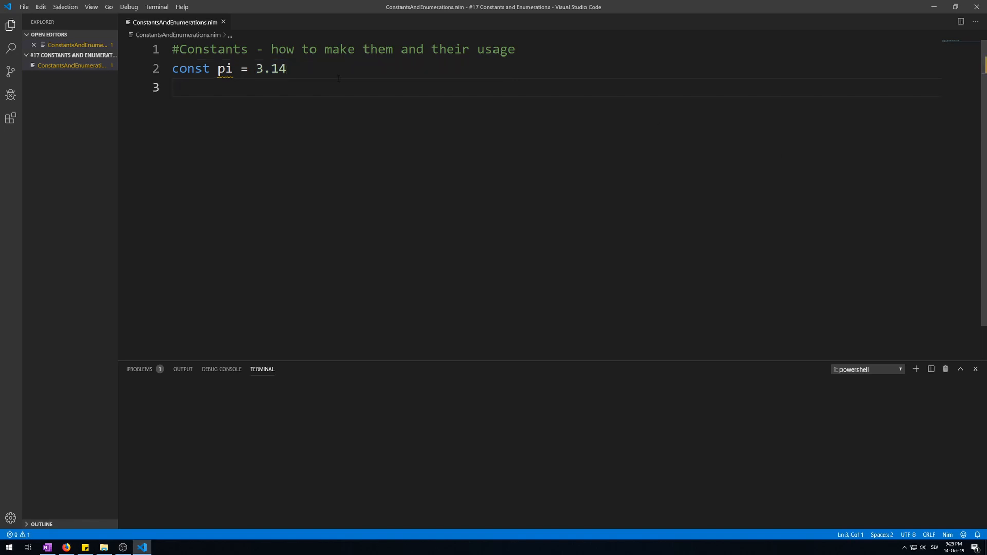
Write `const constDeclaration: int`, comment it out and mark it #ERROR after the missing-value compile error.
text(const)
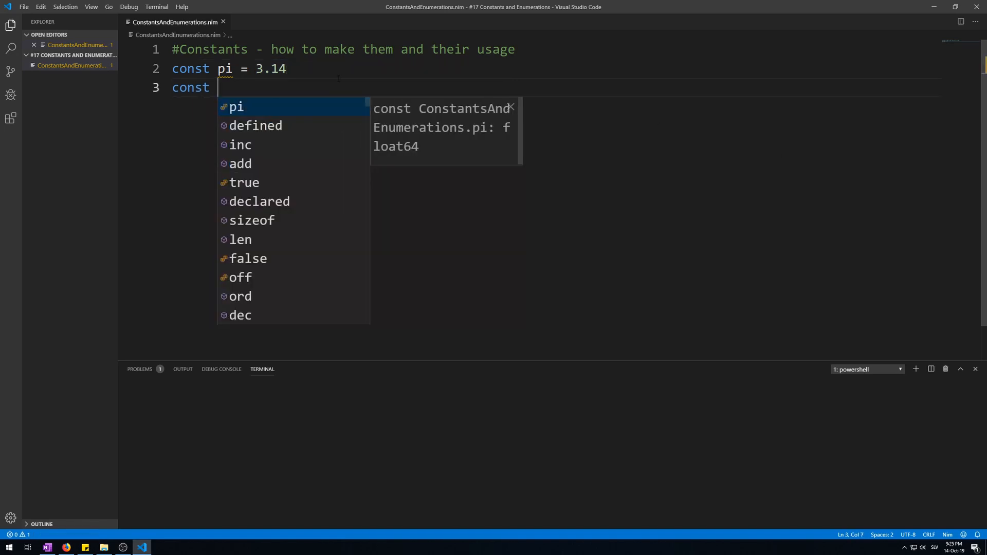
text(constDeclaration: int)
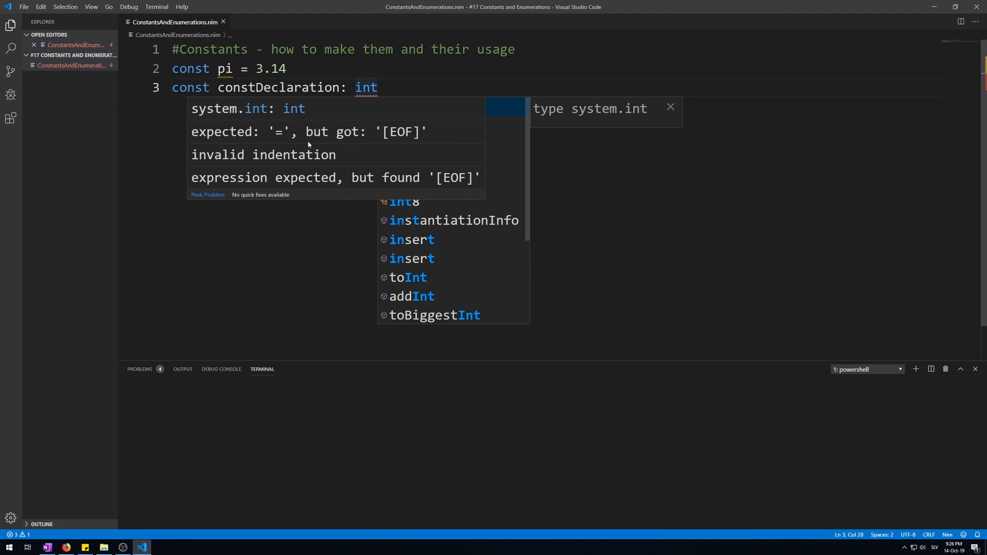
mouse_move(306, 133)
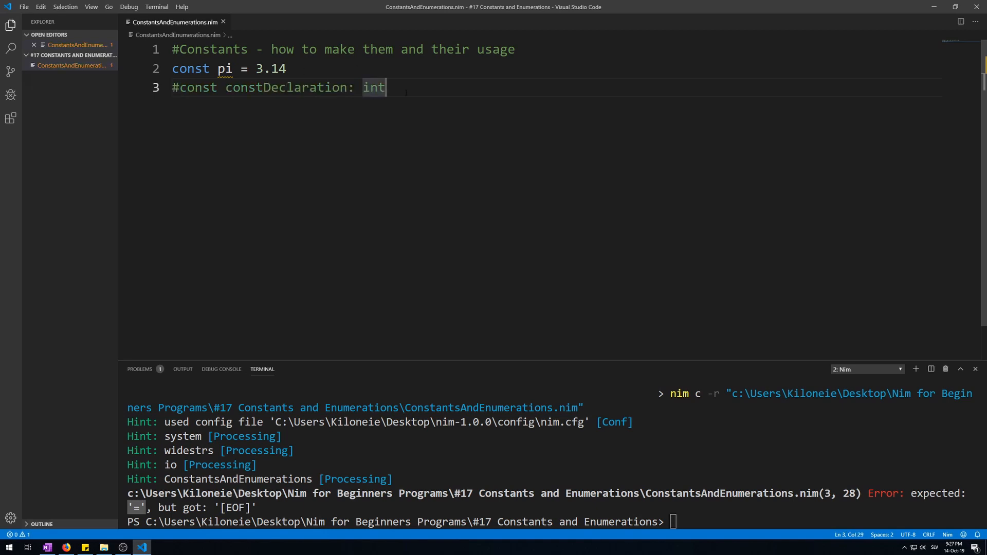
text(#ERROR)
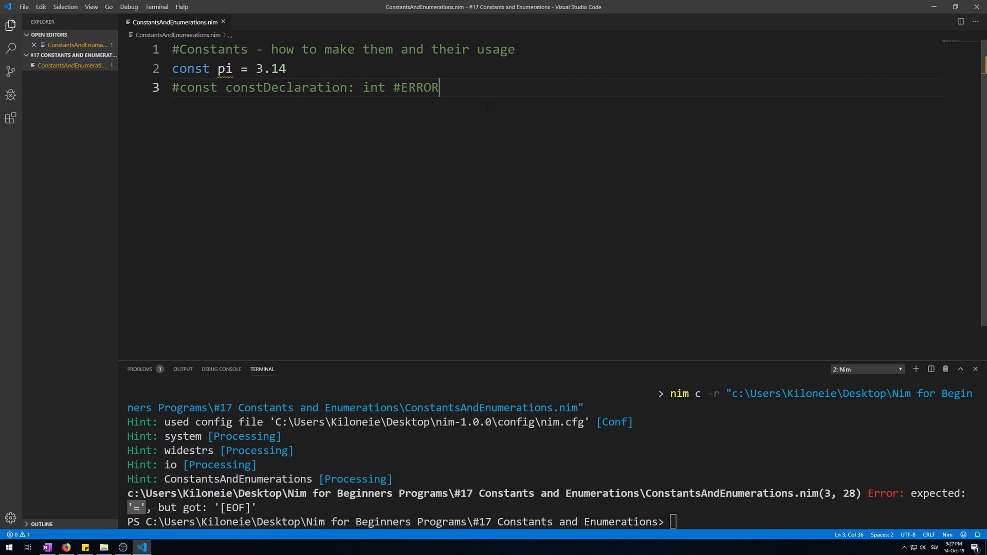
text(co)
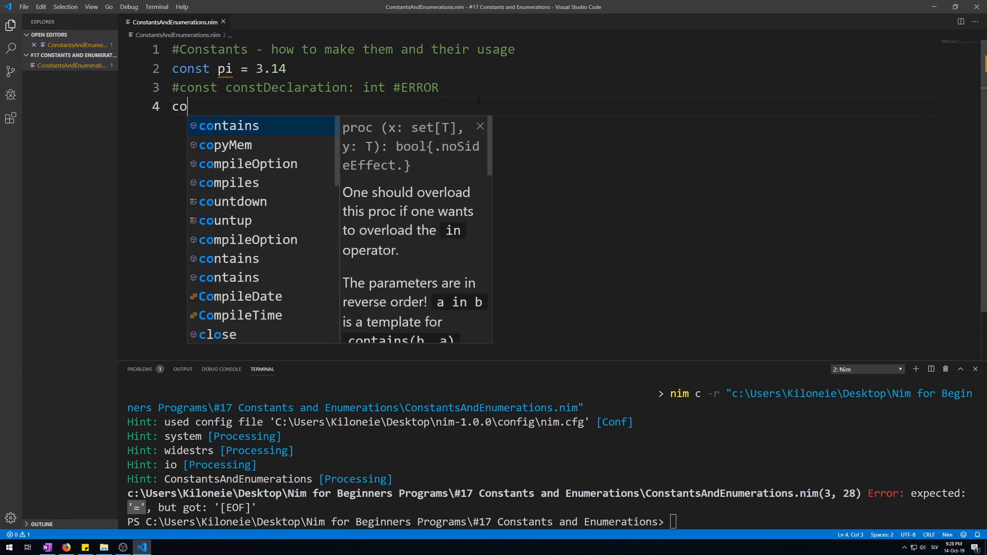
Write `const input = stdin.readLine`, comment it out and mark it #ERROR as a second failing case.
text(nst inp)
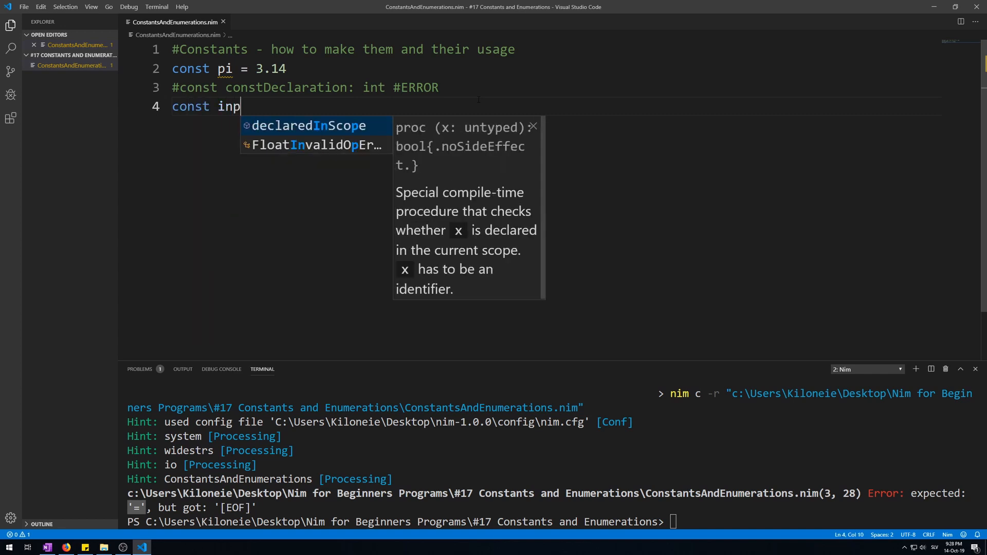
text(ut = s)
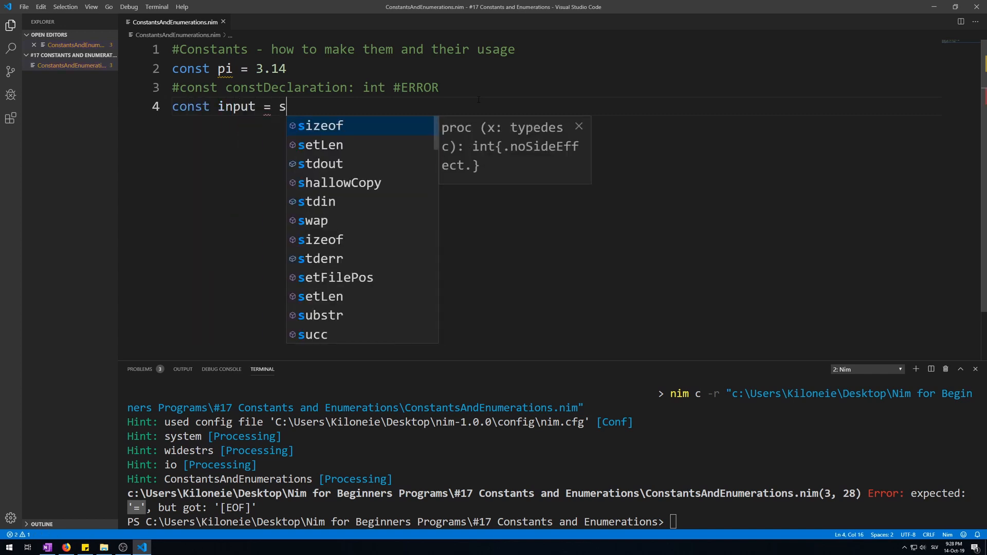
text(tdin)
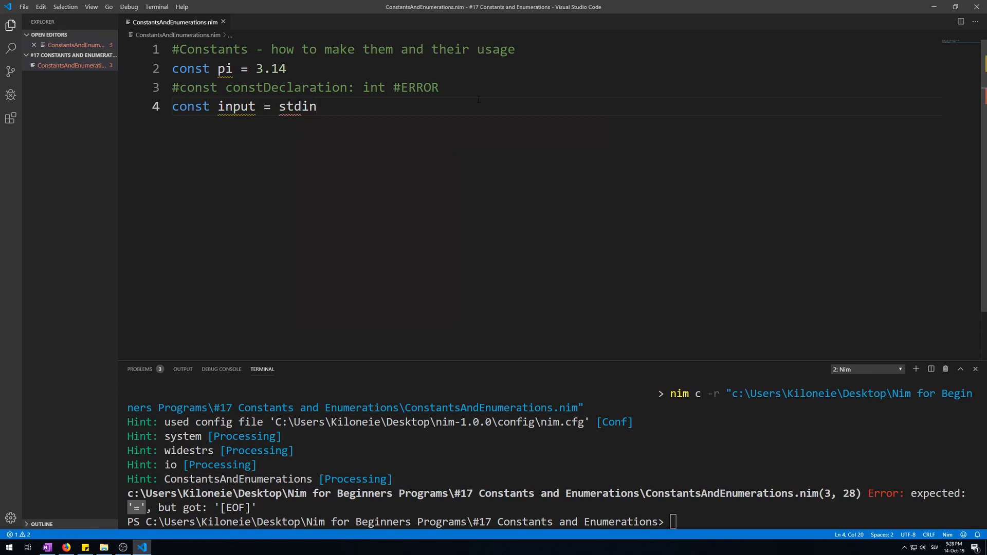
text(.readLine)
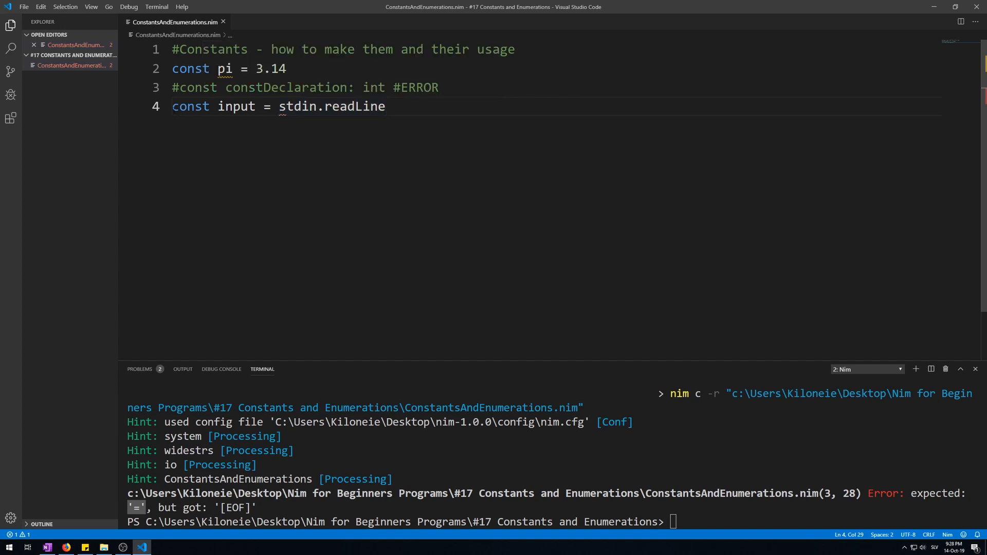
text(#)
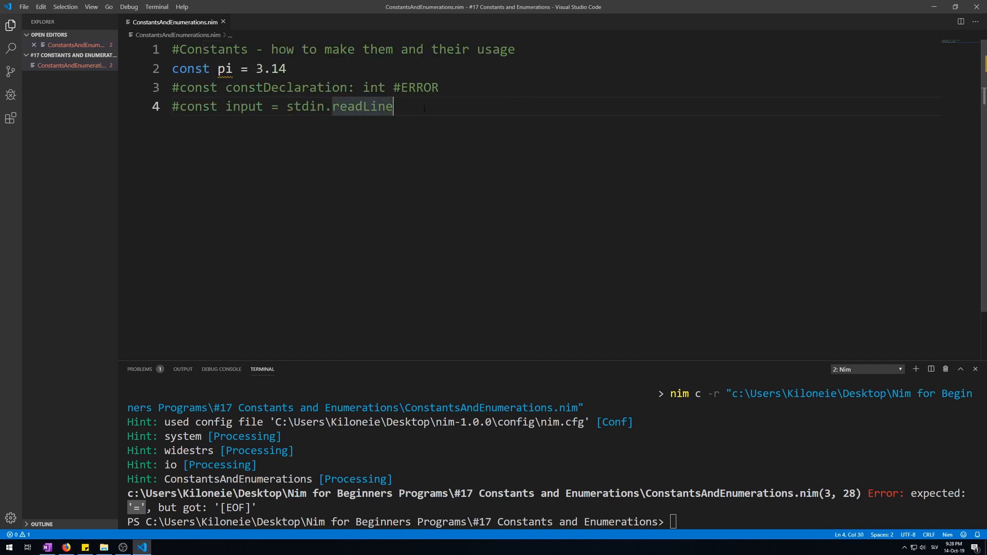
text(#ERROR)
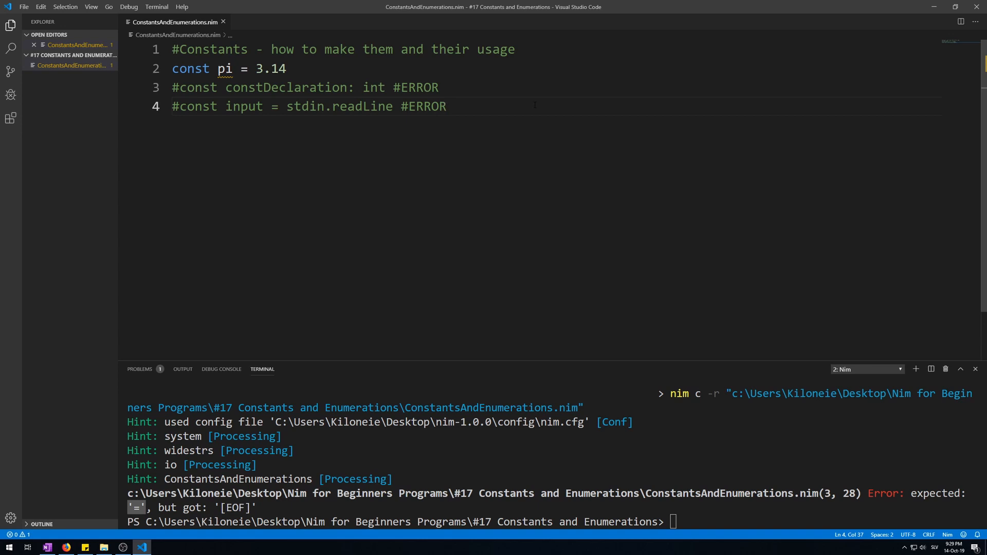
text(c)
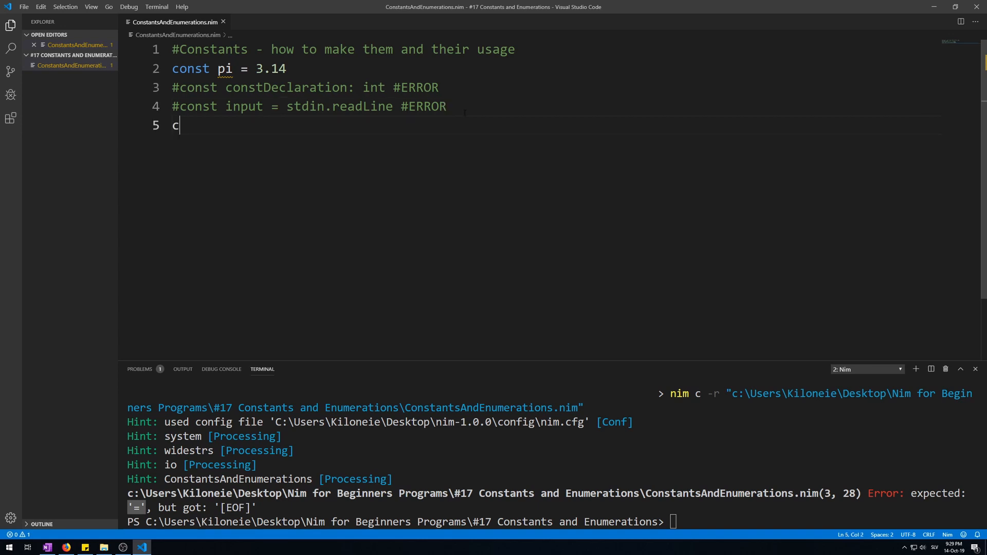
Finish the const block with c = 3, echo a, b and c printing 1, 2, 3, and start `const someArray`.
text(onst)
text(a = 1)
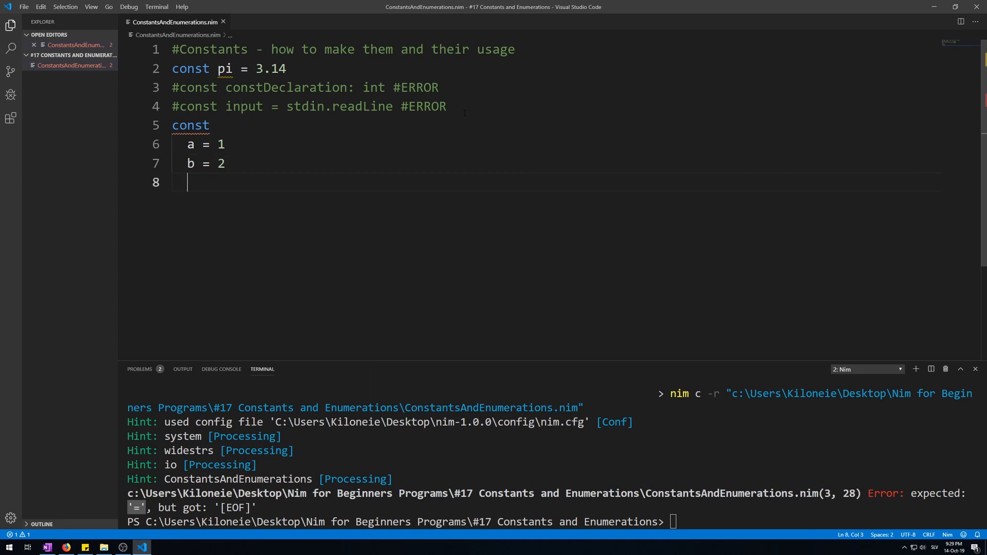
text(c = 3)
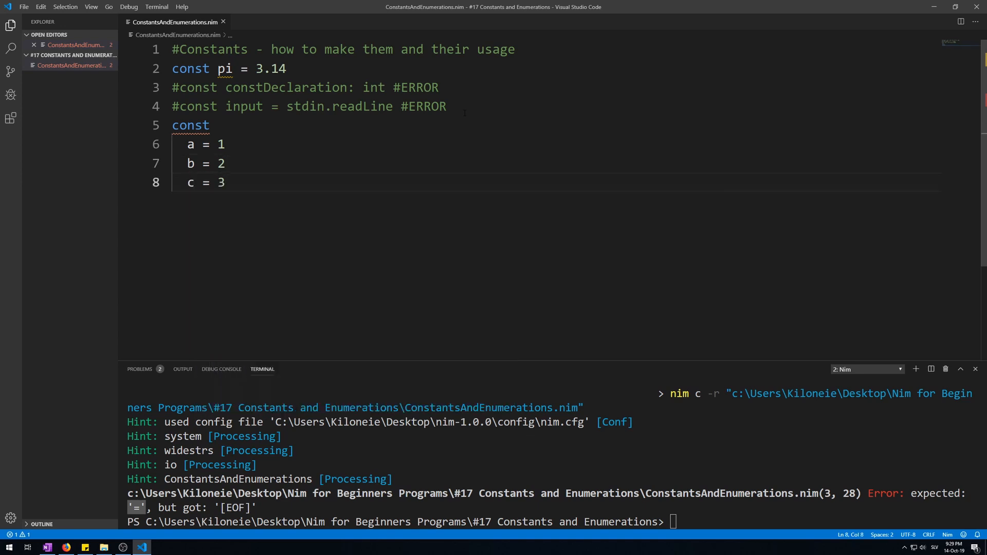
text(echo a)
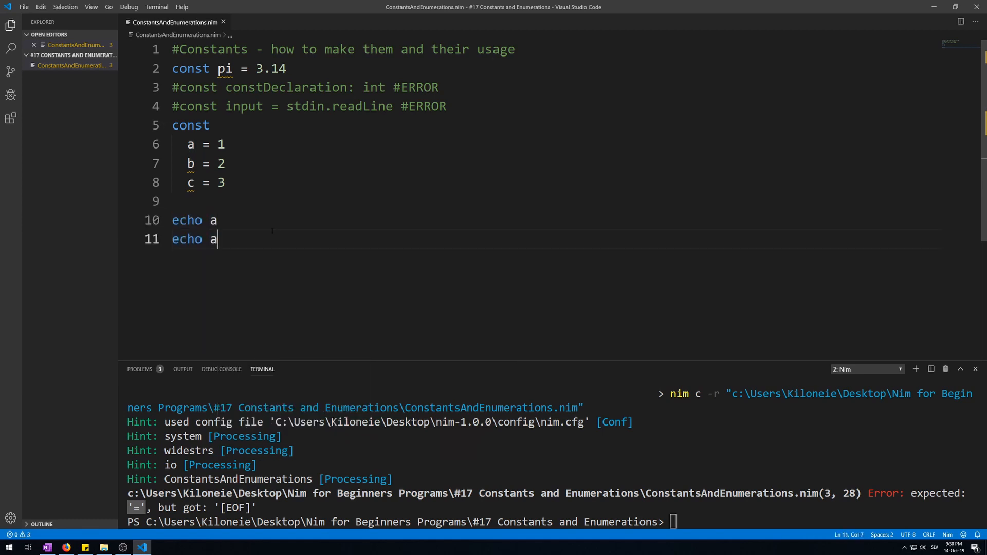
text(b)
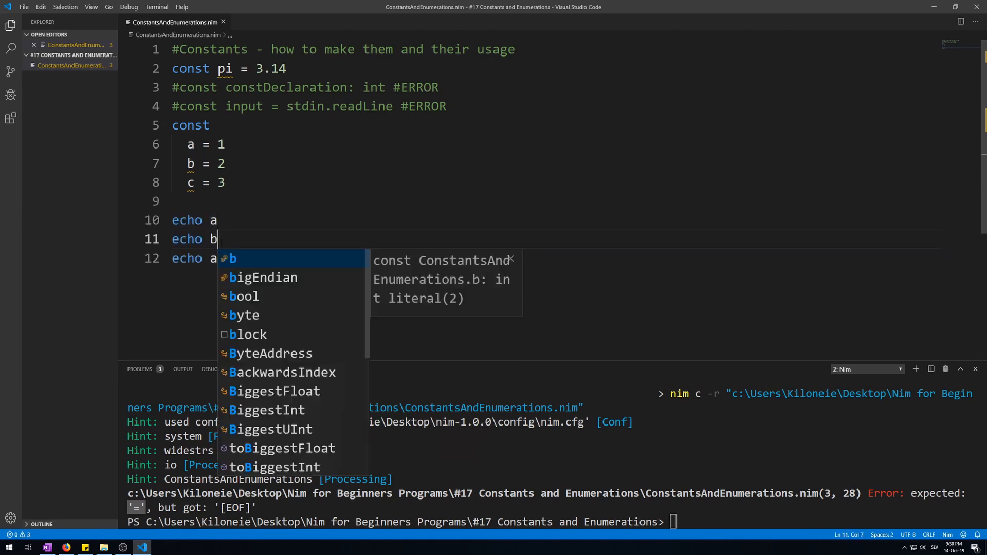
text(c)
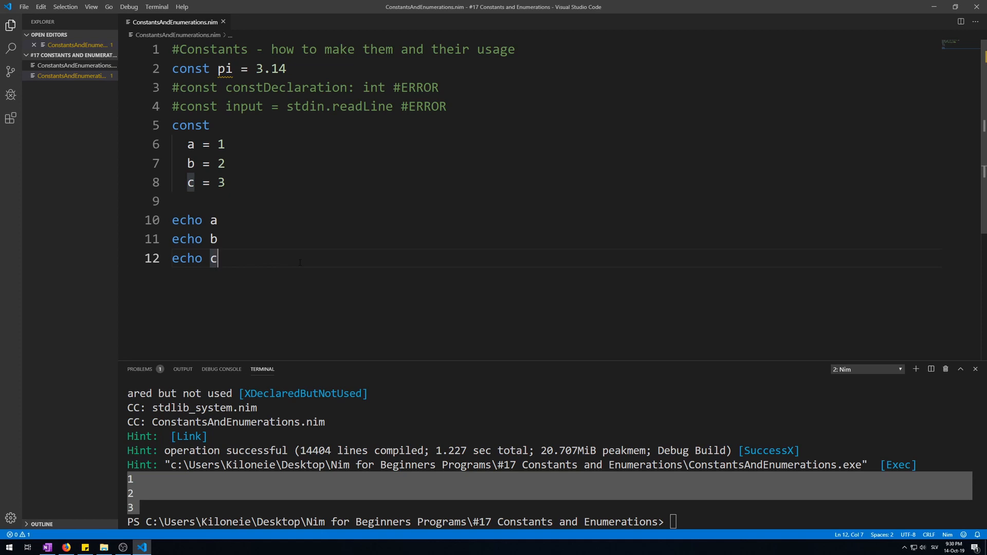
key(Enter)
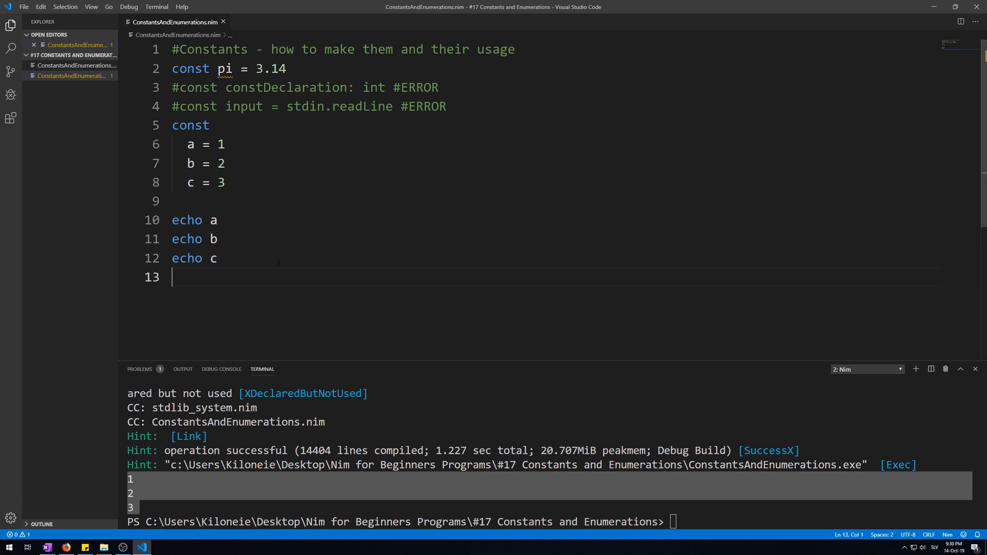
text(cos)
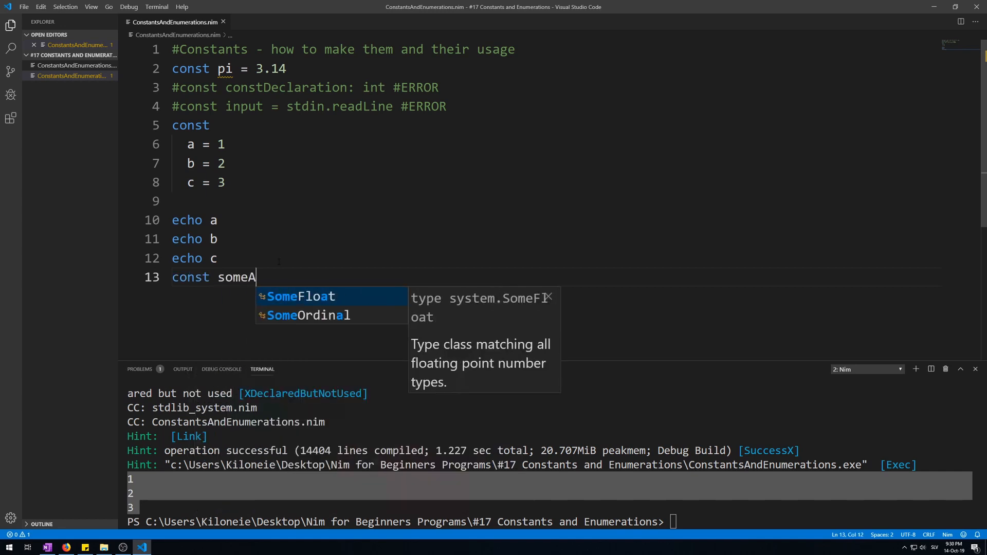
Complete `const someArray = [1, 2, 3, 4, 5]` and loop over it with `echo i`, printing 1–5.
text(rray =)
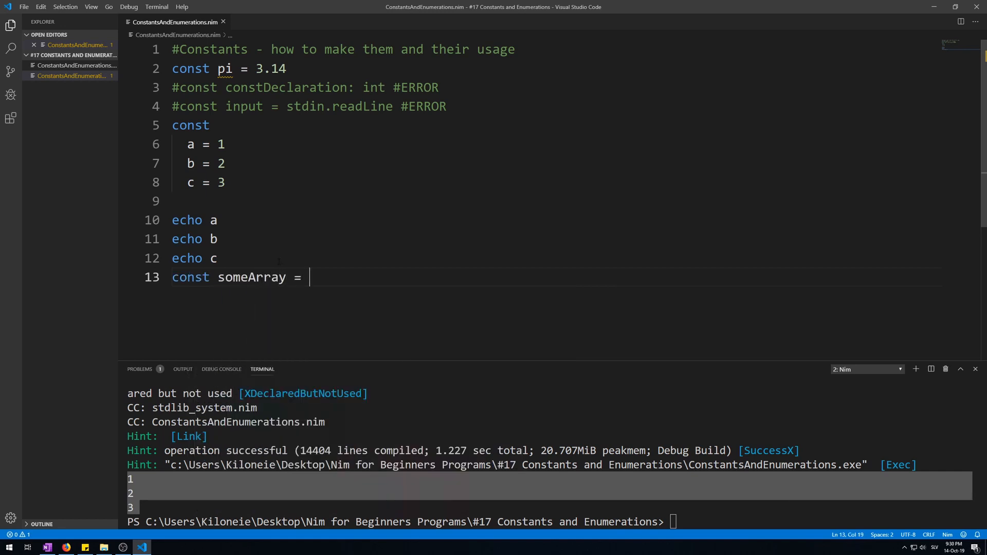
text([1,)
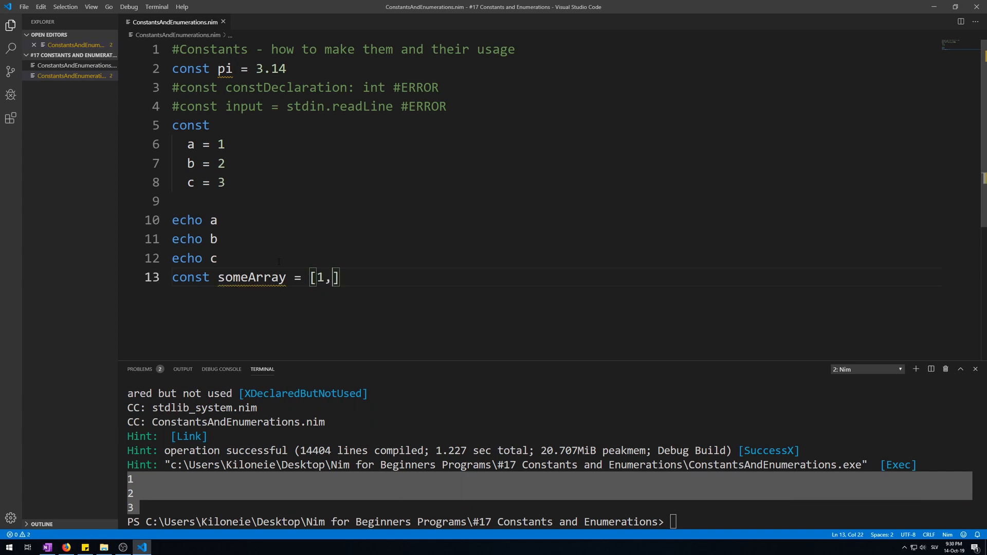
text(2, 3, 4)
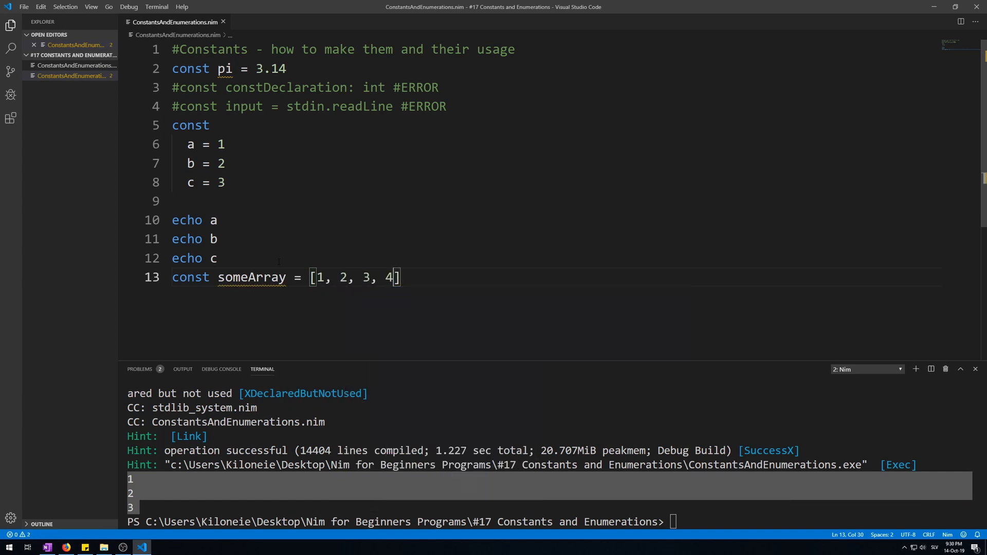
text(, 5)
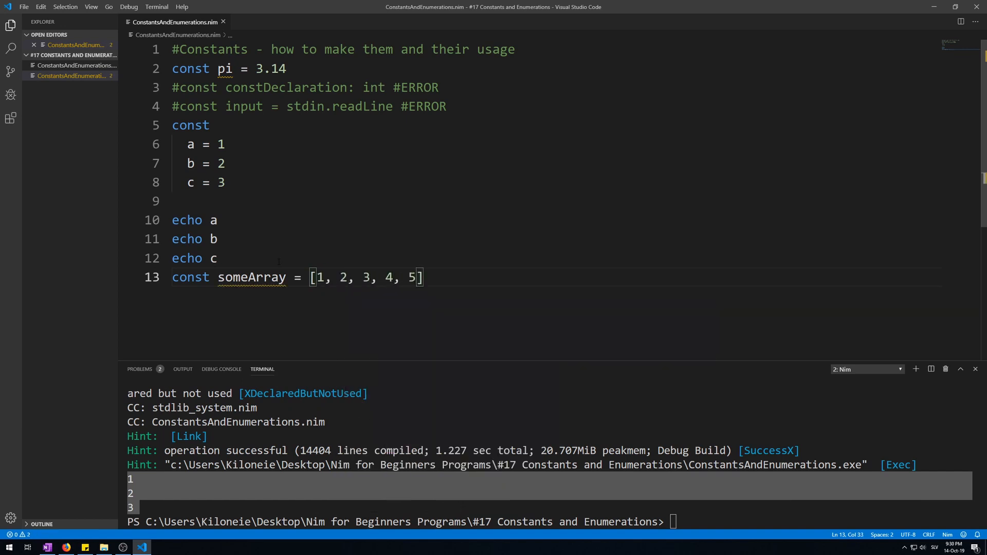
key(Enter)
text(for i)
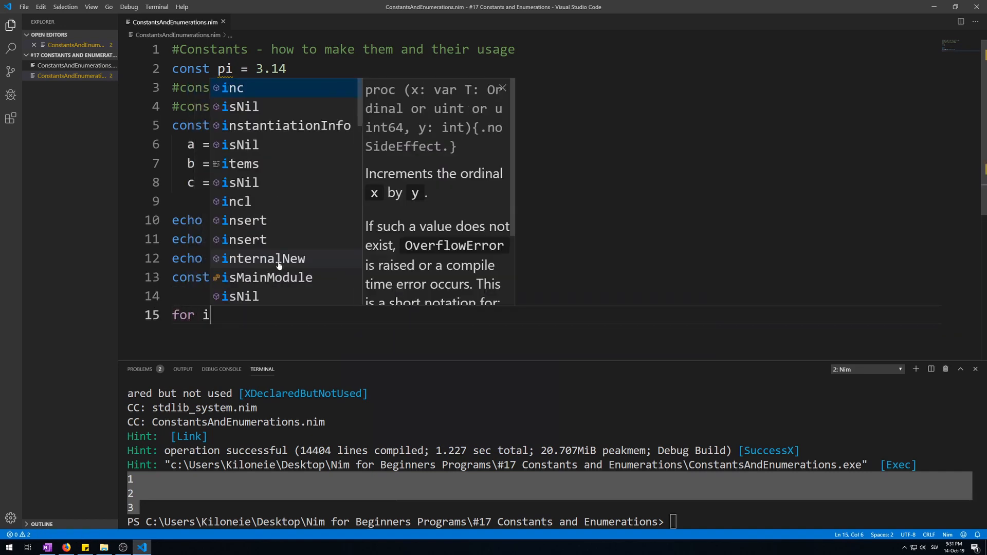
text(someArray:)
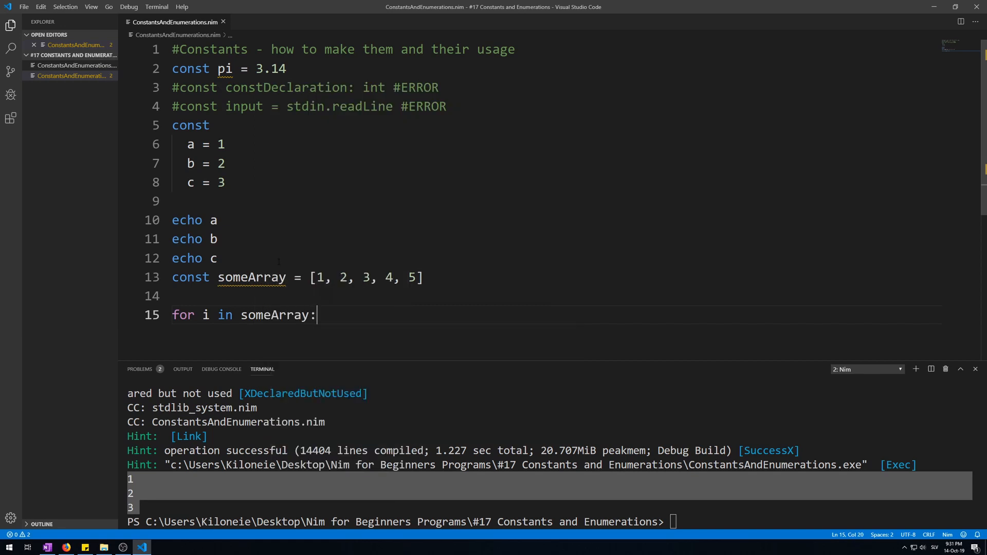
text(echo i)
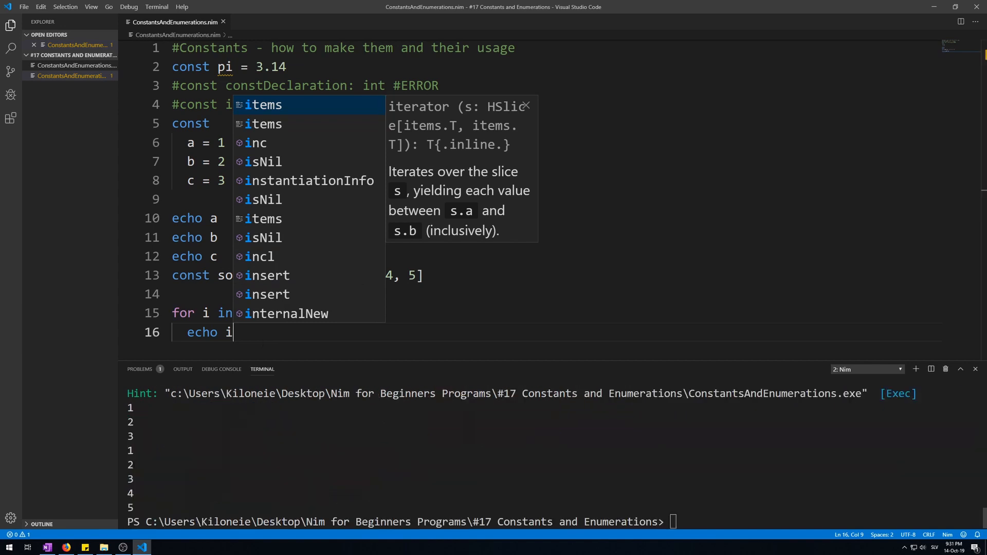
key(Escape)
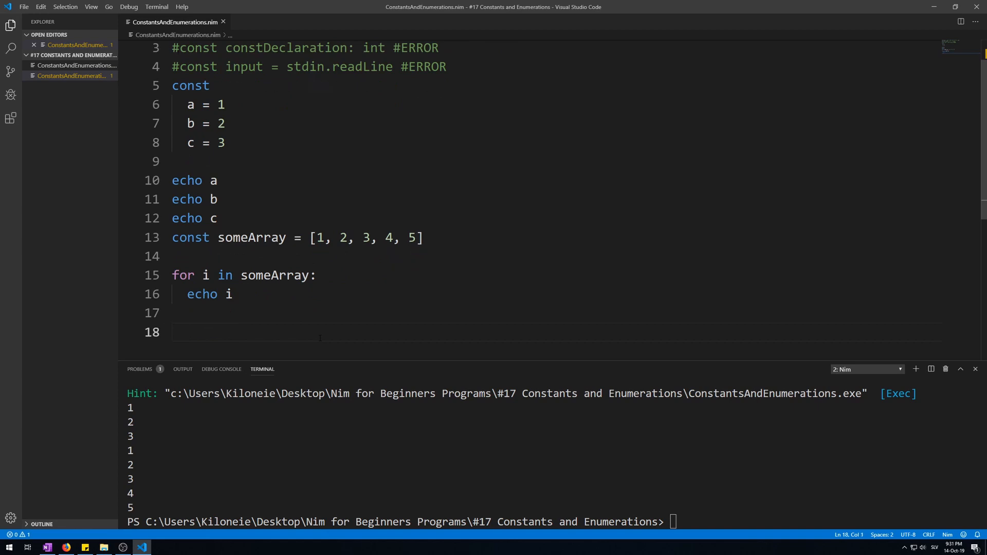
Define a `person` tuple type with fields name: string and age: int.
text(type)
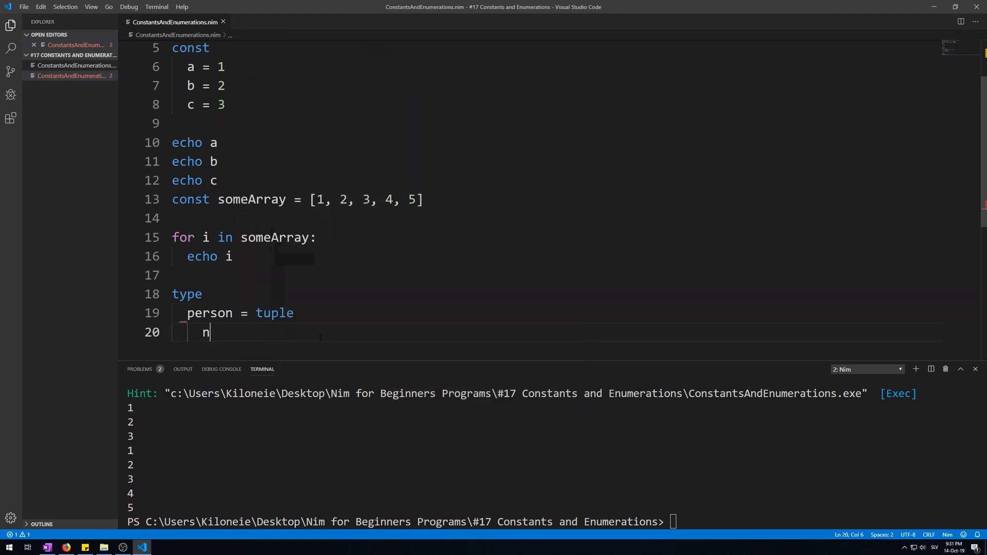
text(ame: string)
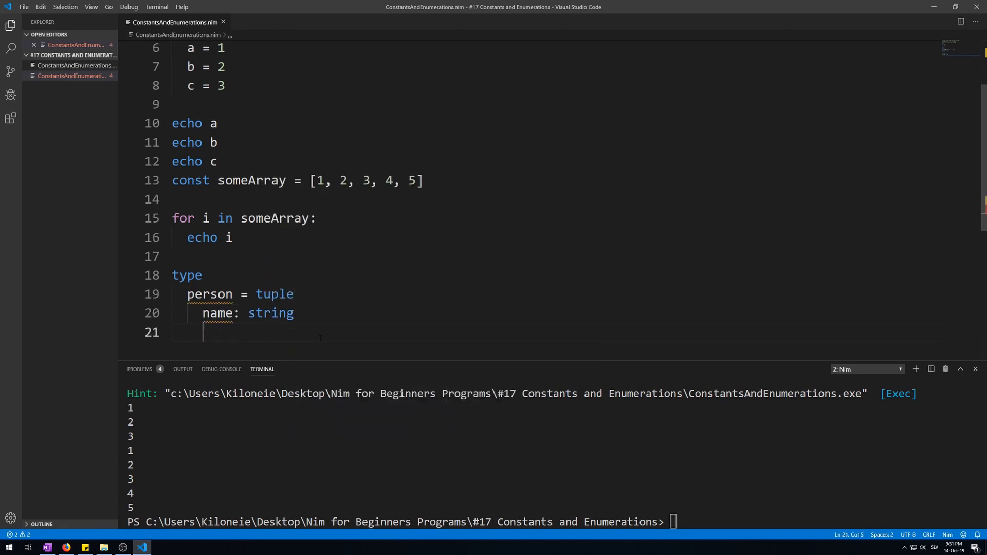
text(age:)
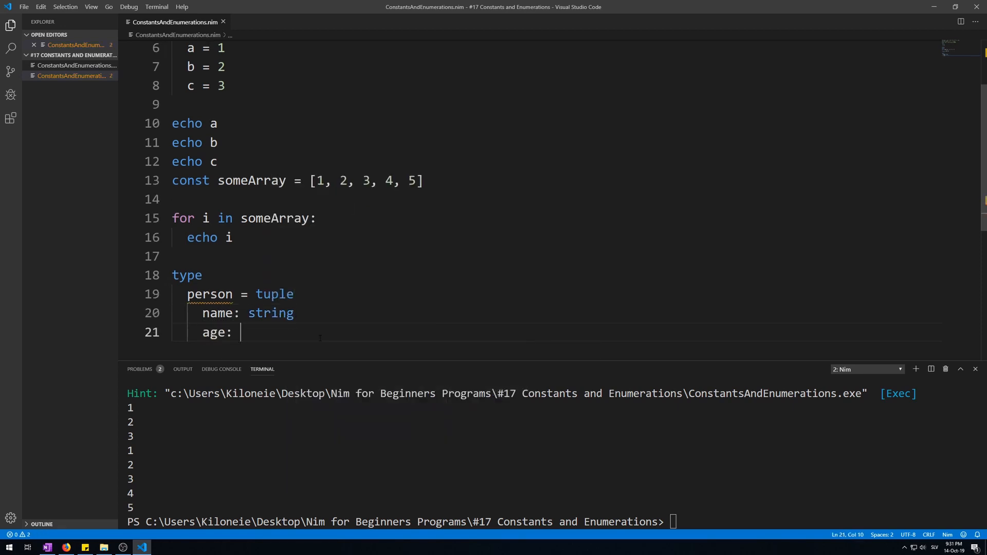
key(Enter)
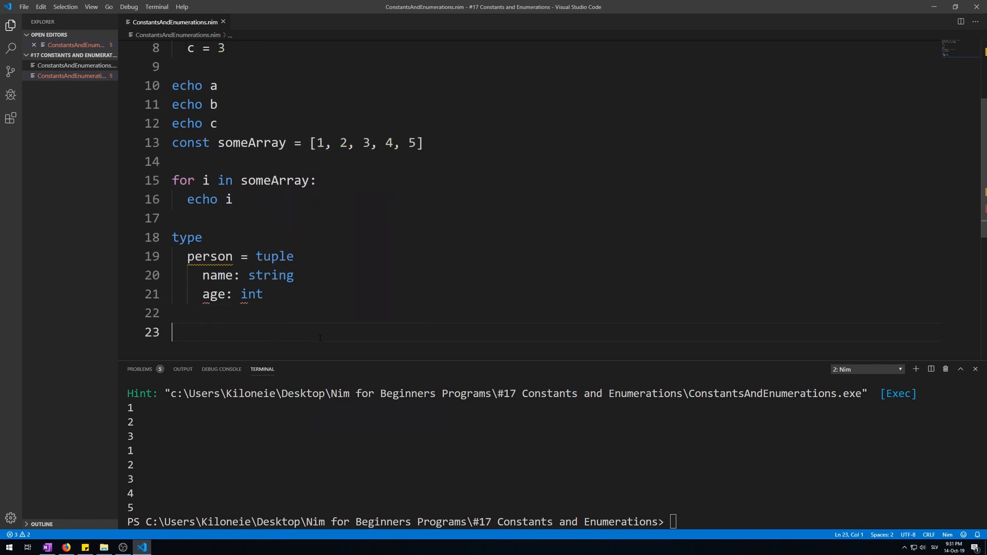
Declare `const john = (name: "John", age: 20)` and begin an echo below it.
text(const)
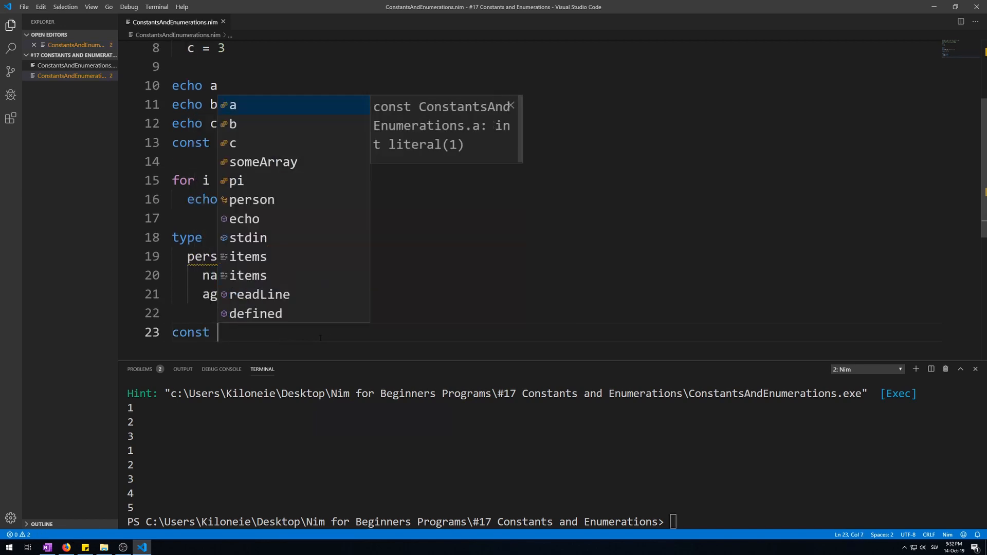
text(jo)
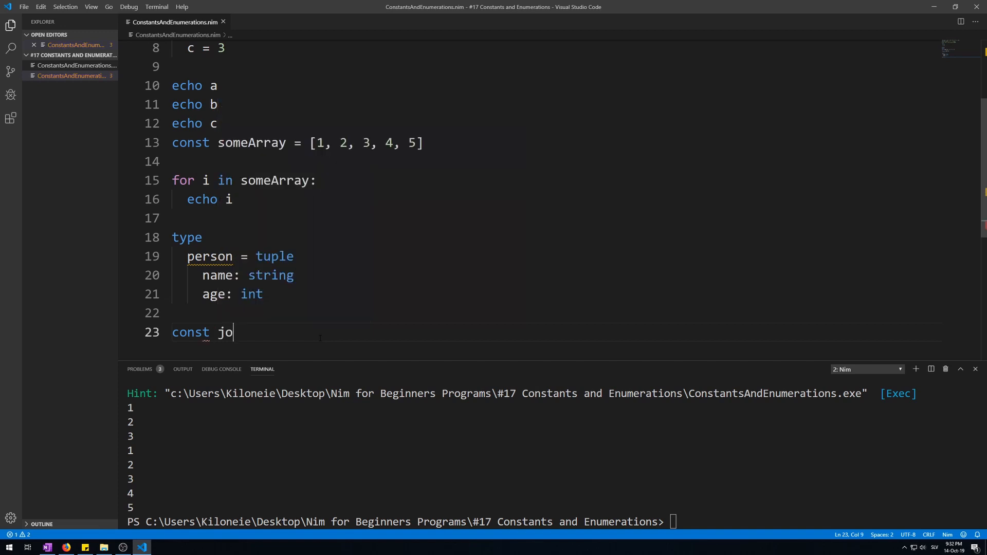
text(hn =)
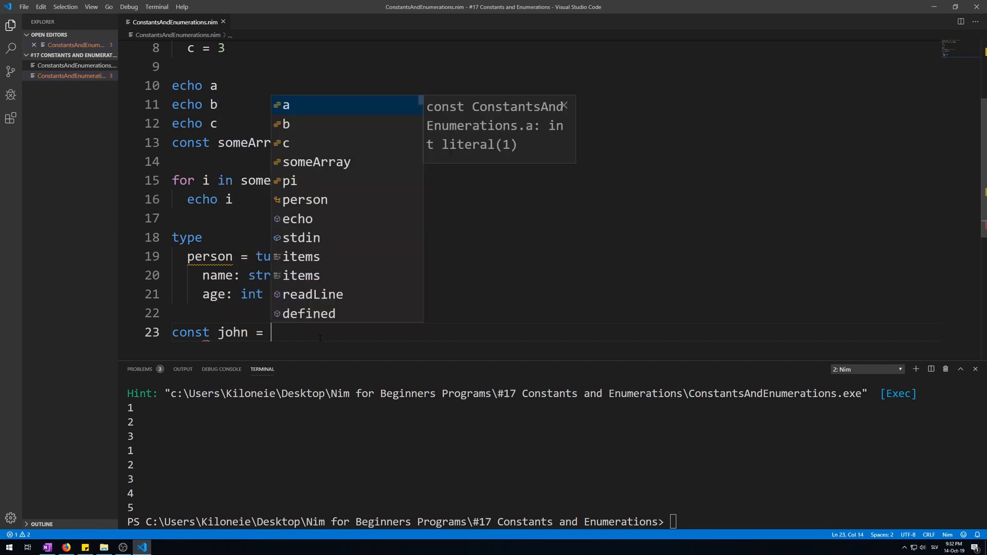
text(())
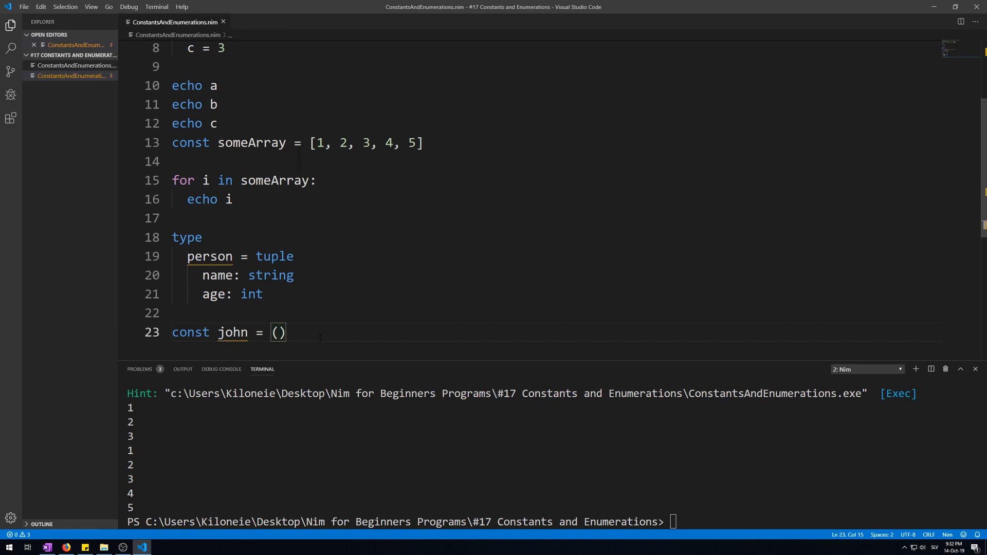
text(name:)
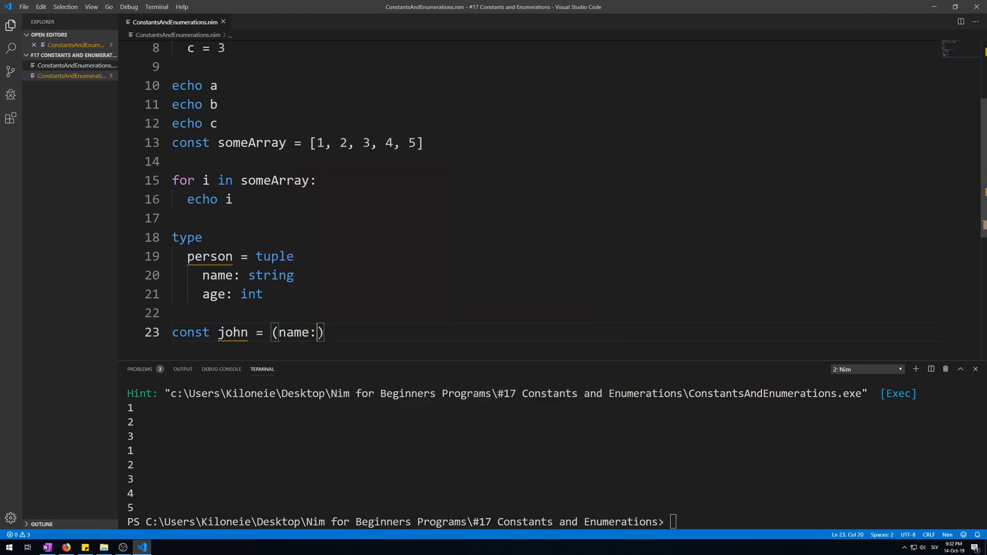
text("John")
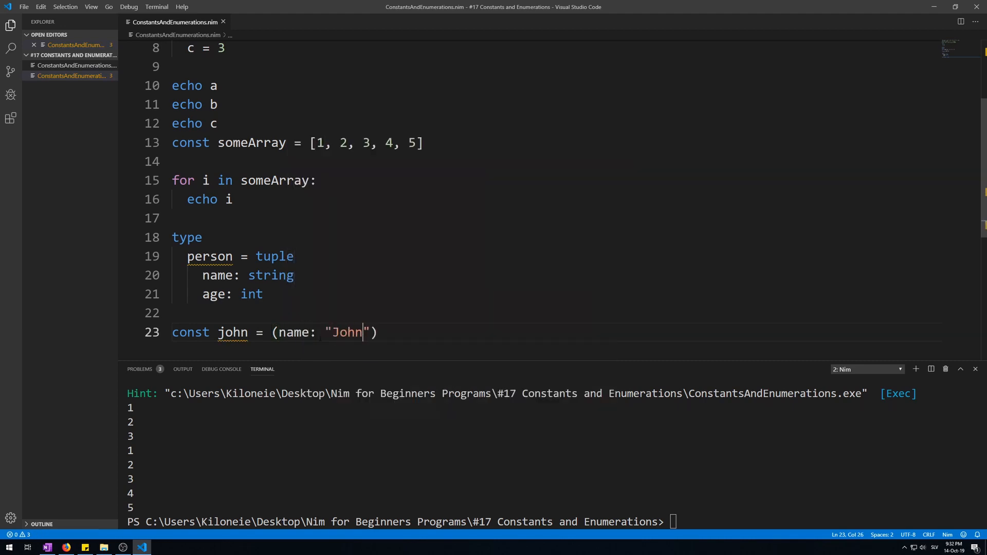
text(,)
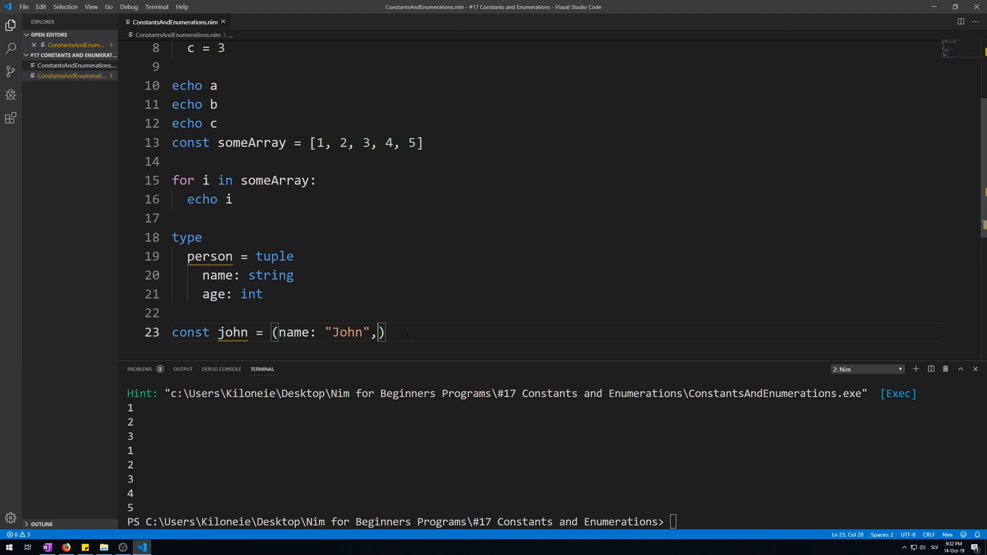
text(age)
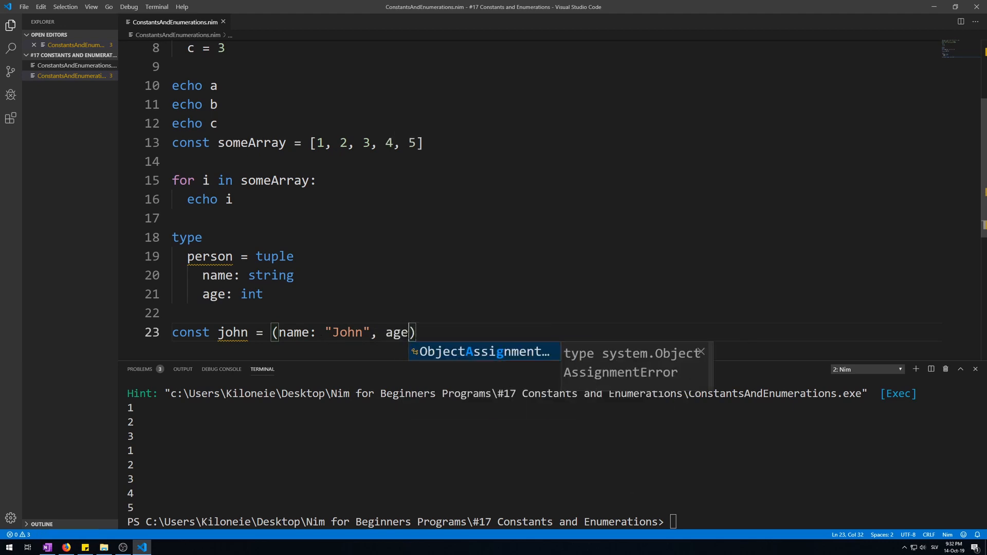
text(: 20)
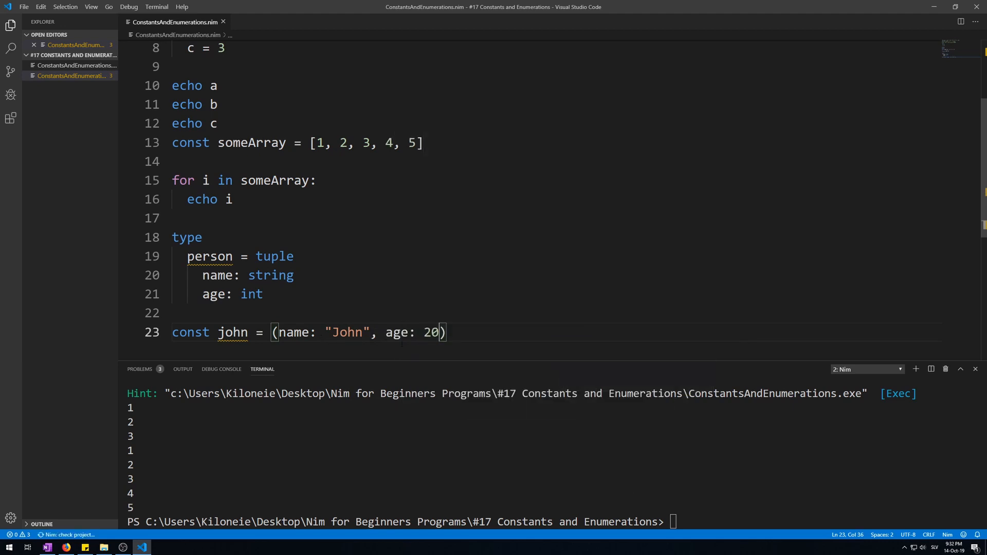
text(ec)
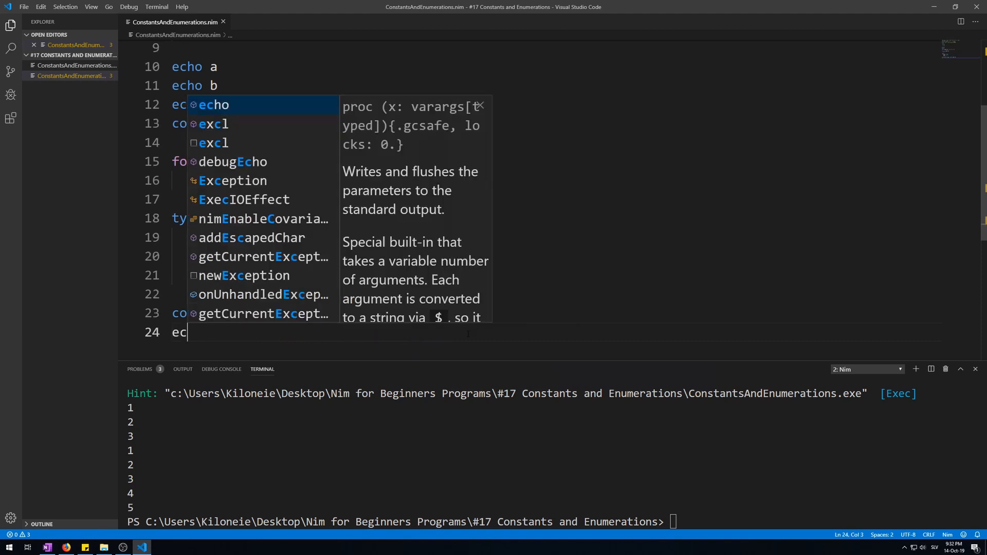